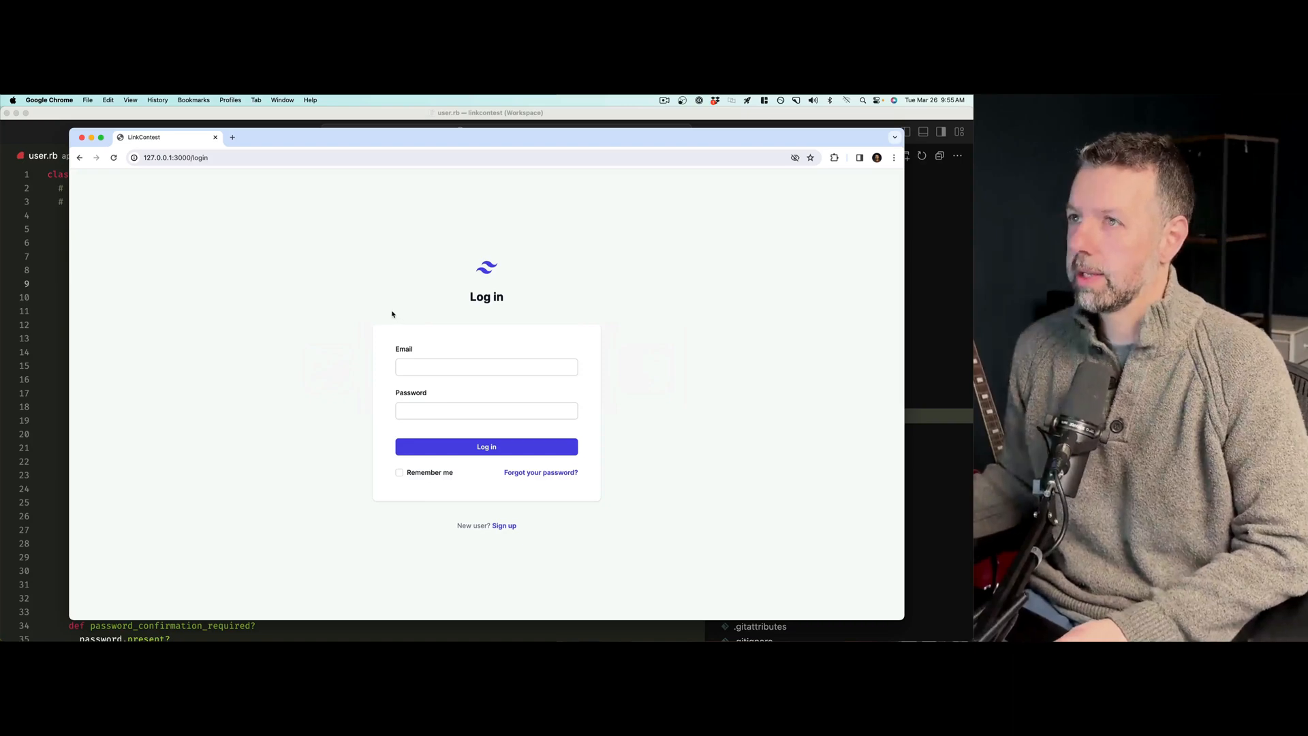
mouse_move(637, 300)
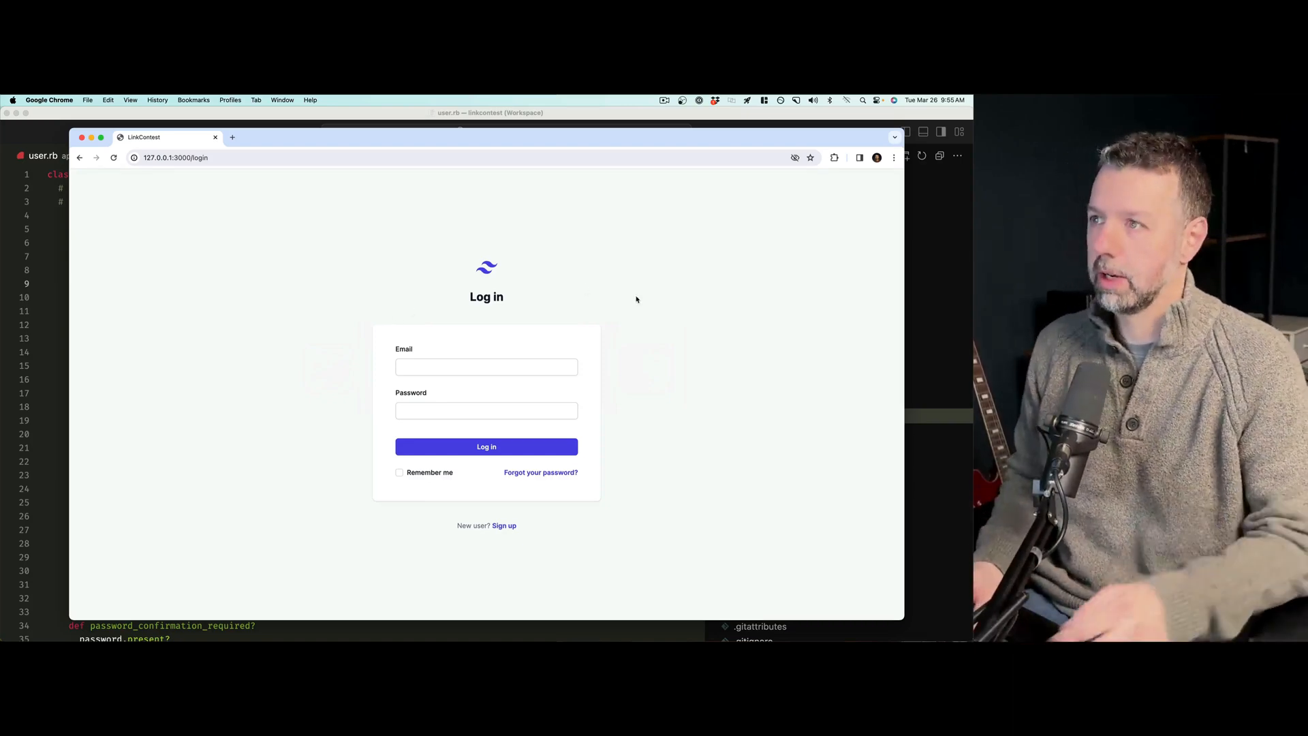
Step: Sign in to LinkContest and look over the change-password and My Profile settings pages
left_click(486, 447)
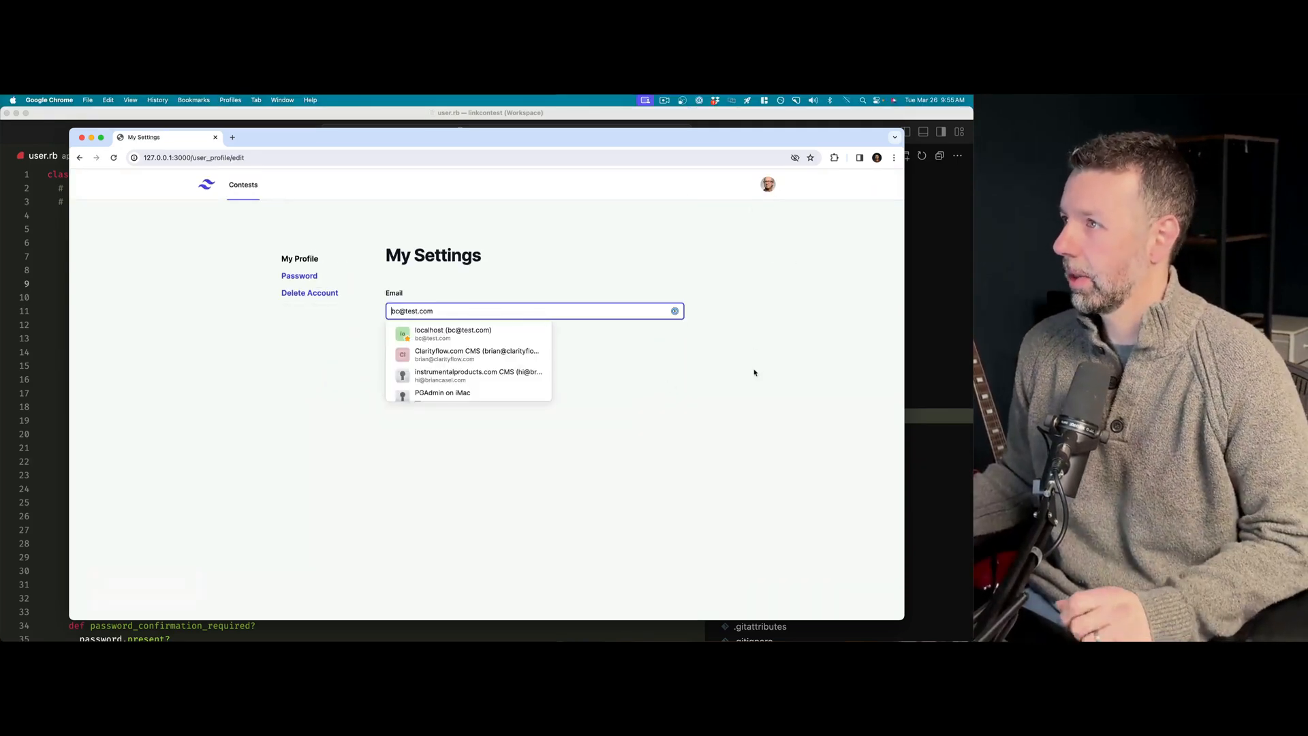
left_click(299, 275)
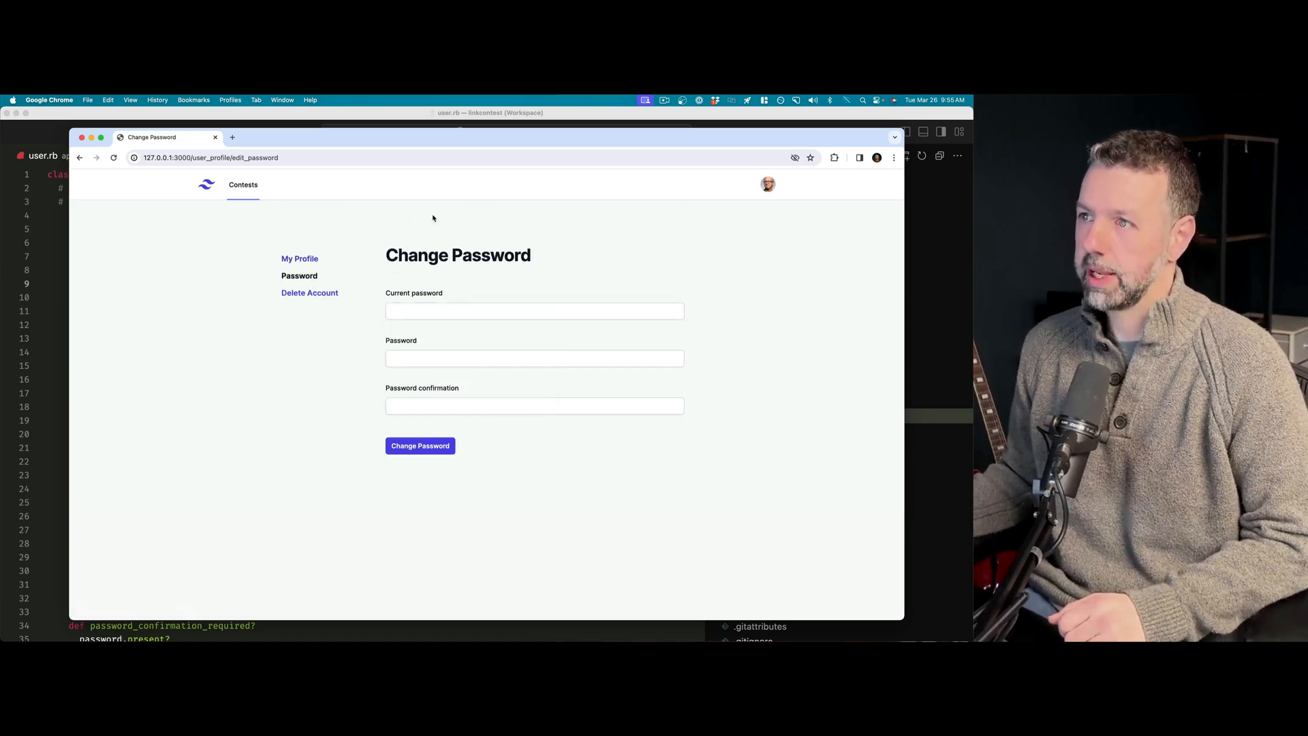
left_click(300, 259)
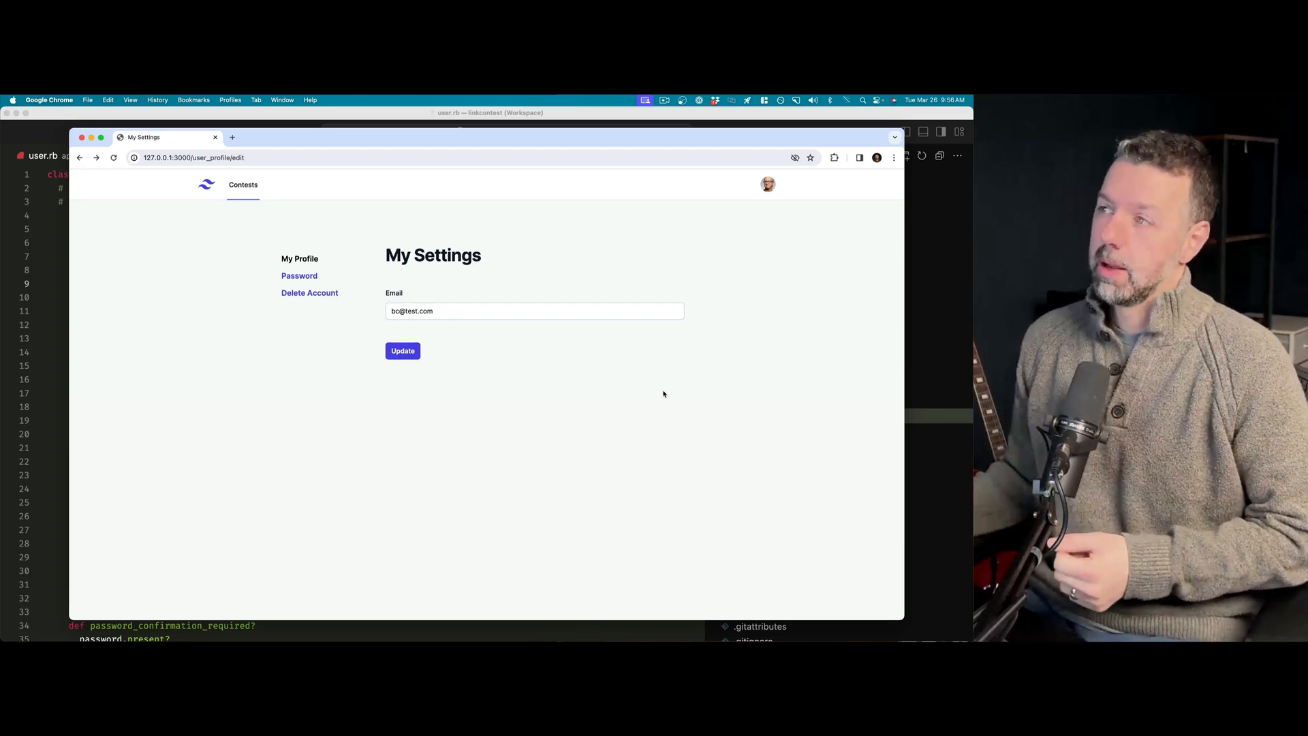
mouse_move(658, 392)
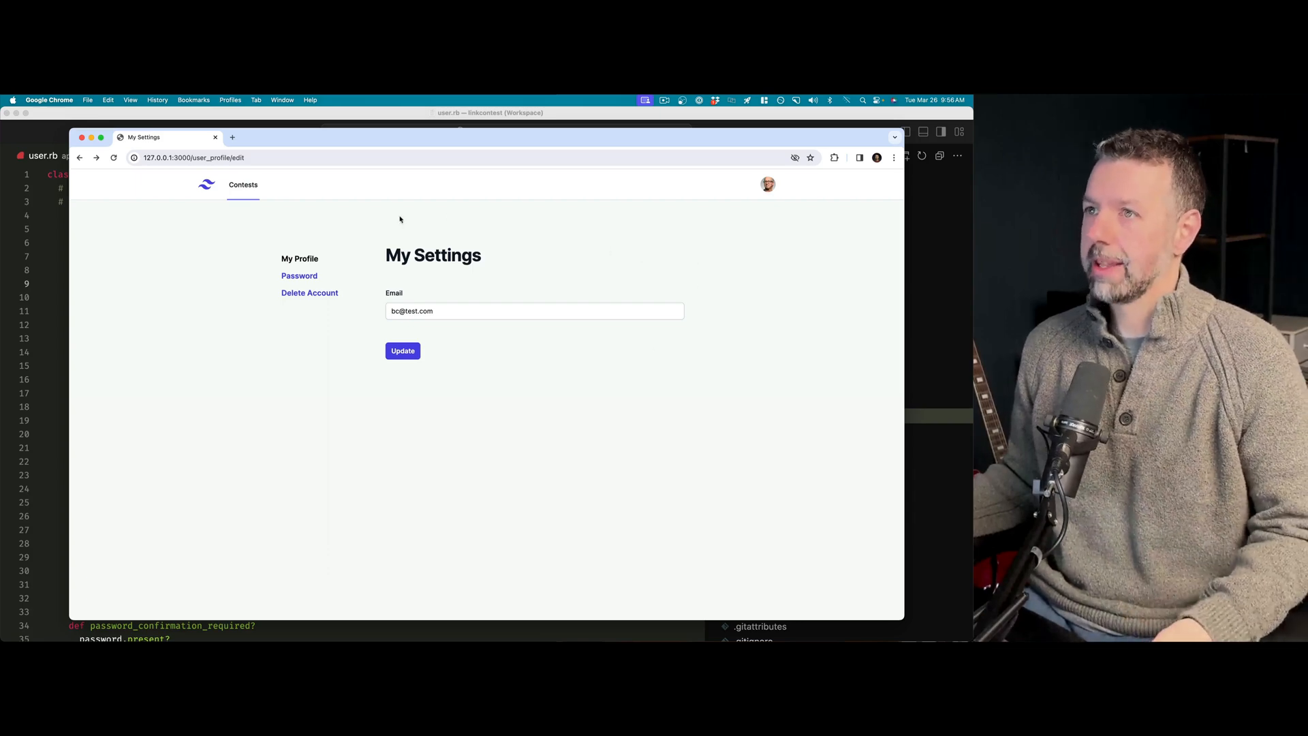
Step: Go to the Contests list showing Contest A, then head toward the code editor
left_click(243, 184)
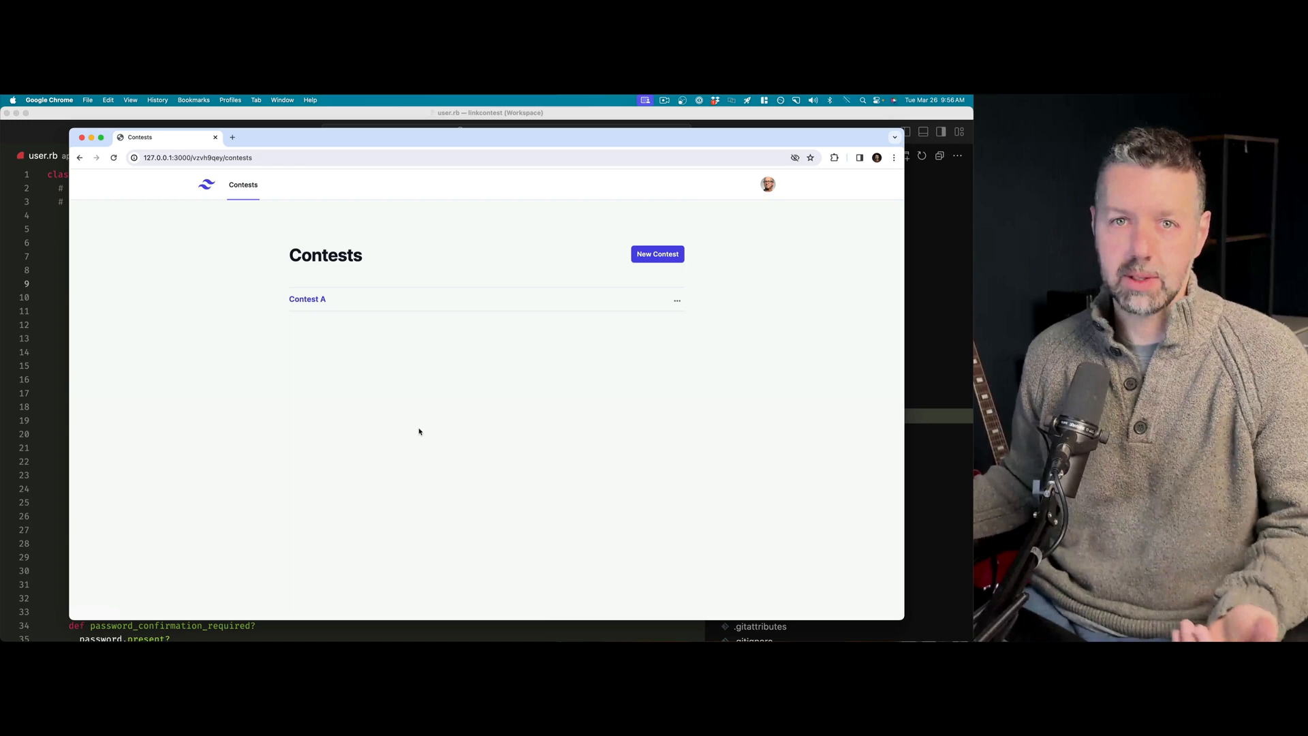
mouse_move(429, 410)
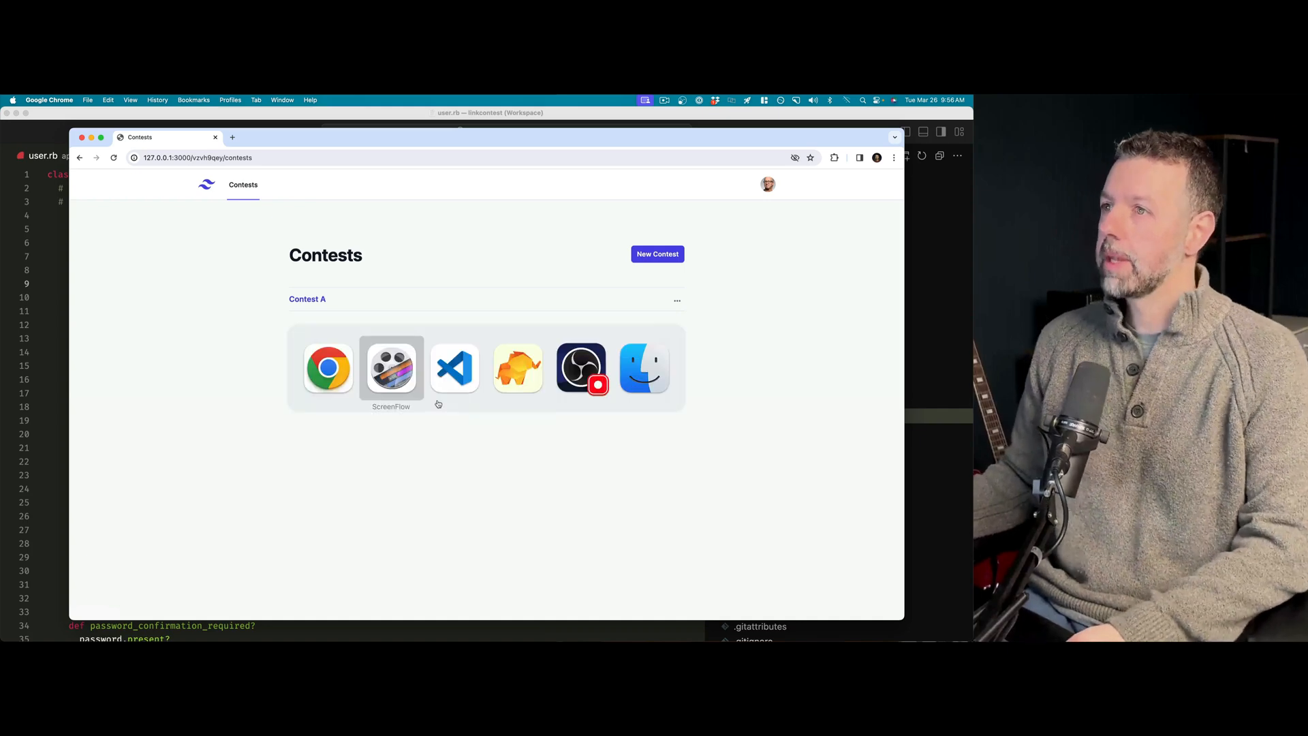
left_click(454, 366)
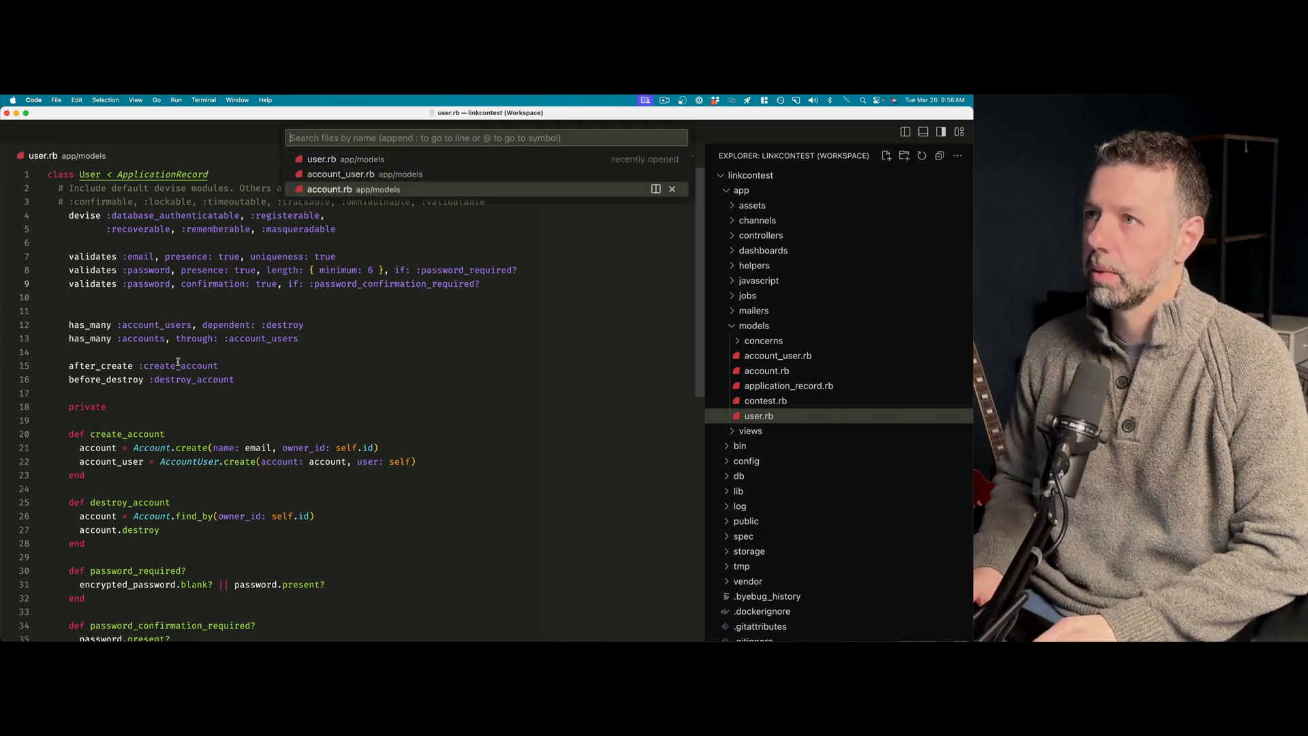
Step: Review the Account model (account.rb) and then the AccountUser model (account_user.rb)
left_click(355, 189)
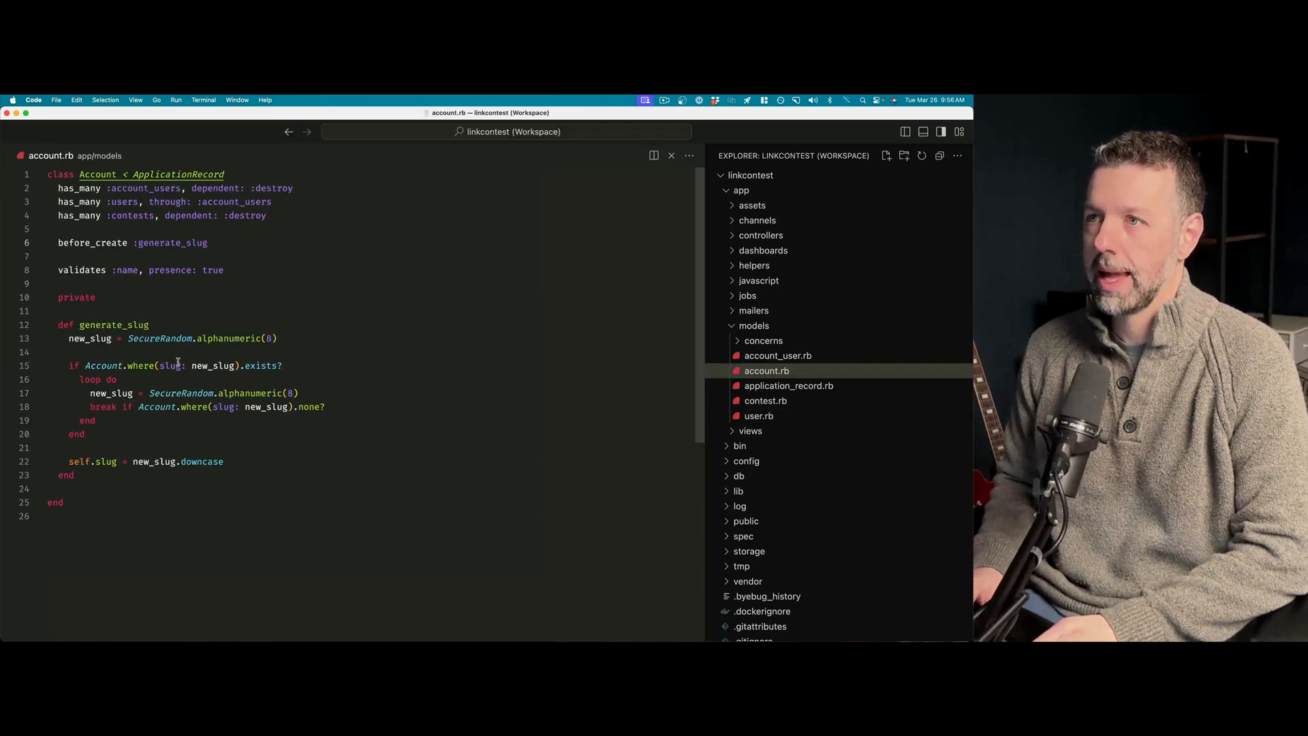
key("cmd+p")
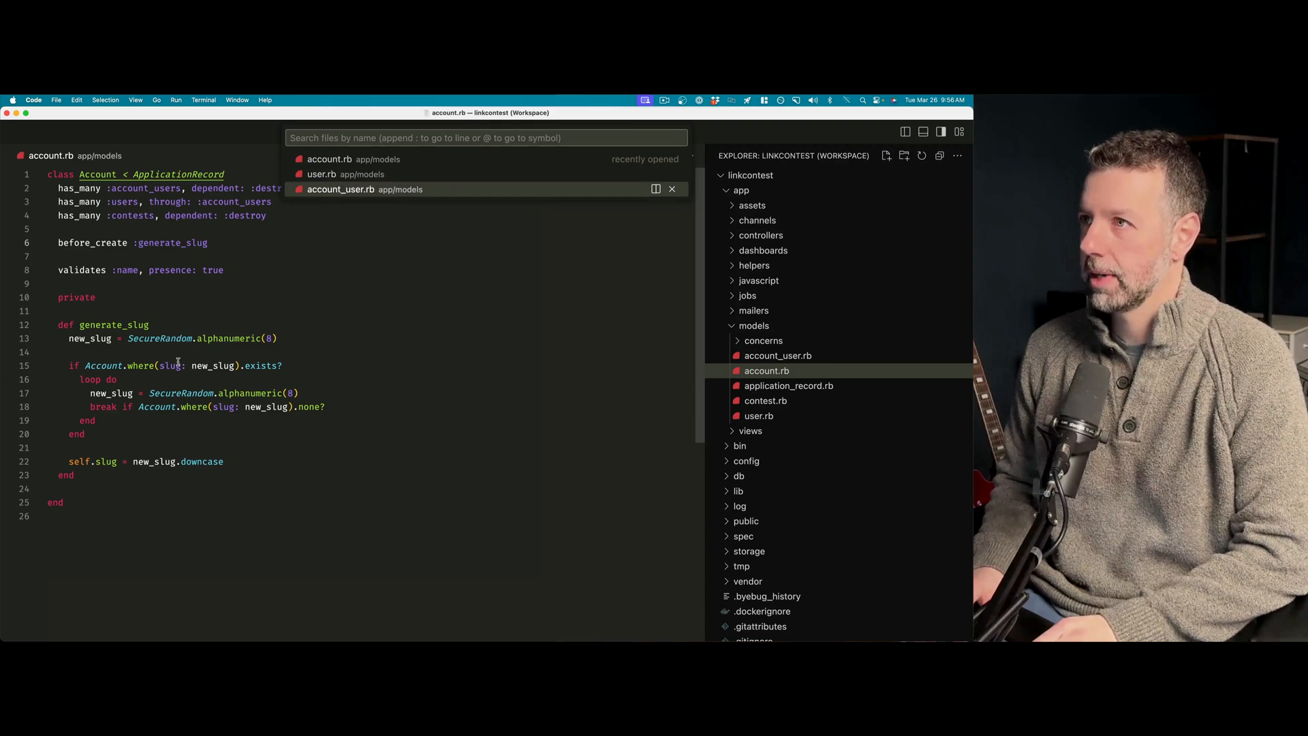
left_click(344, 189)
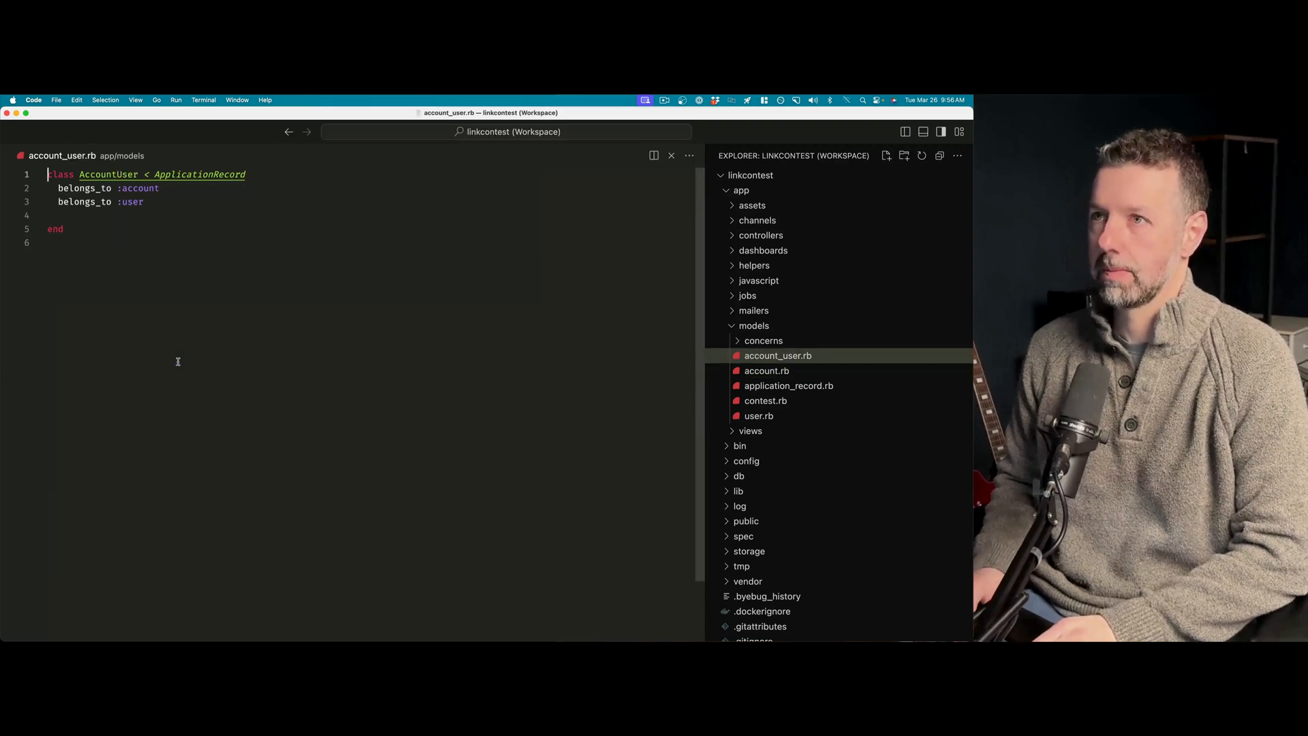
Step: Return to user.rb and highlight the has_many accounts and account_users associations
left_click(759, 416)
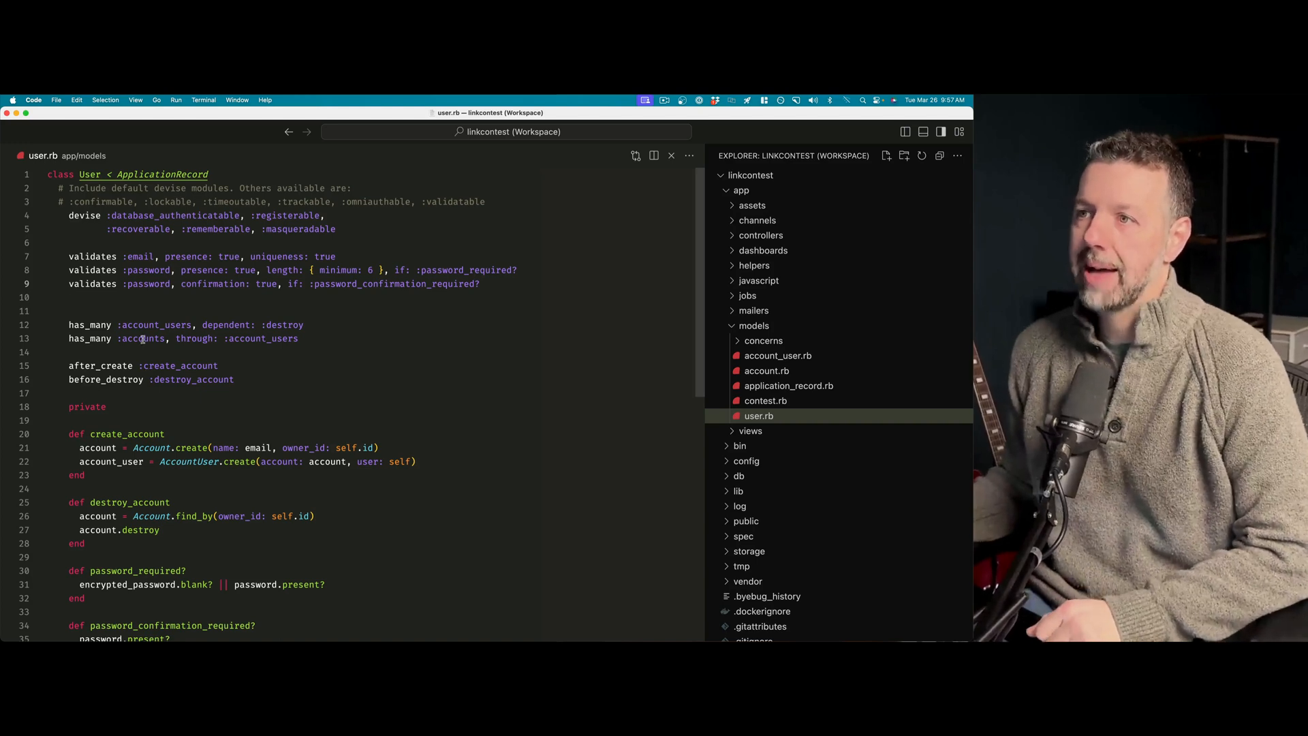
double_click(261, 338)
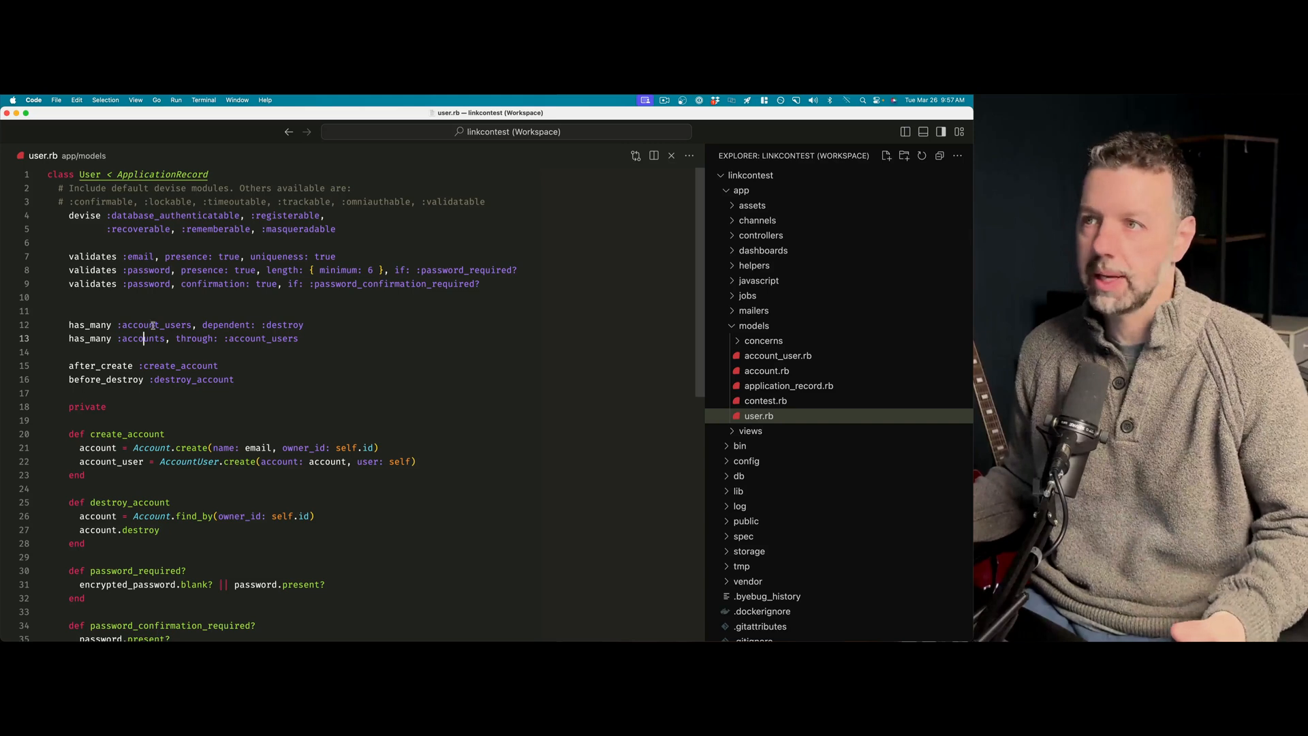
double_click(155, 324)
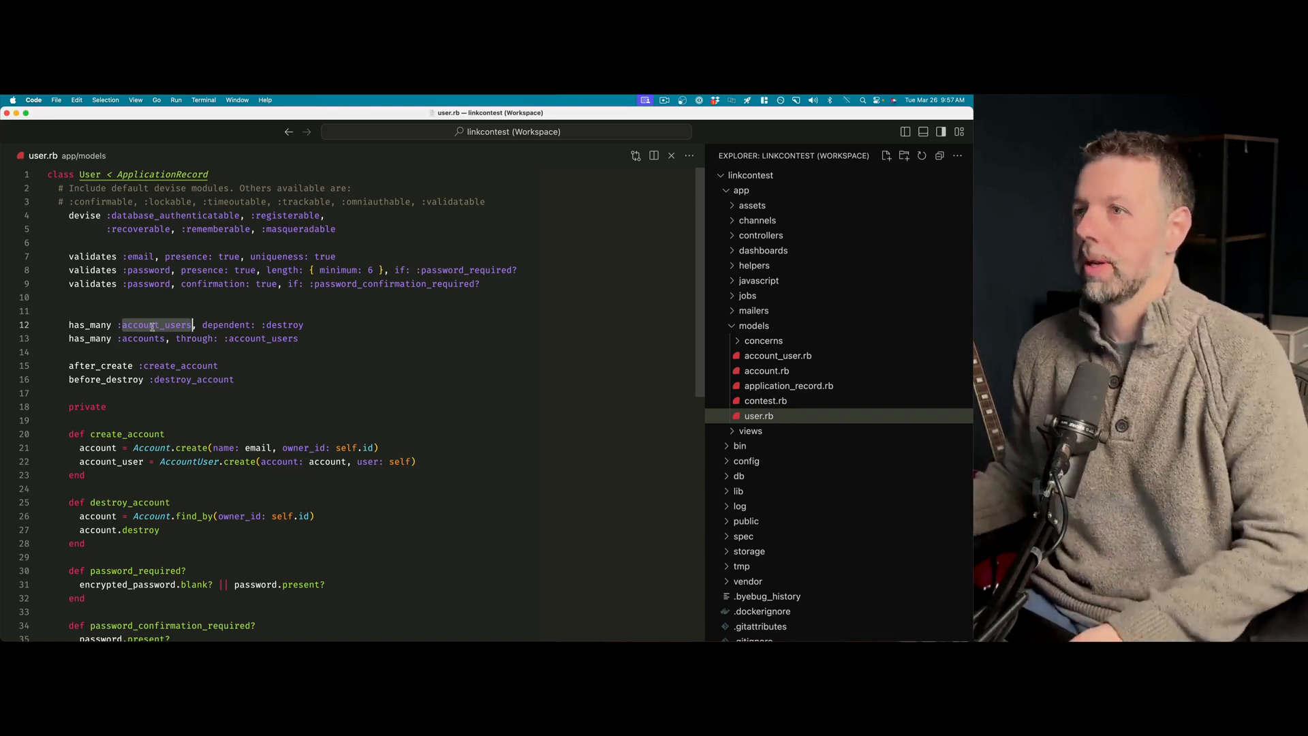
Step: Revisit account.rb and highlight its users-through-account_users association
key("cmd+p")
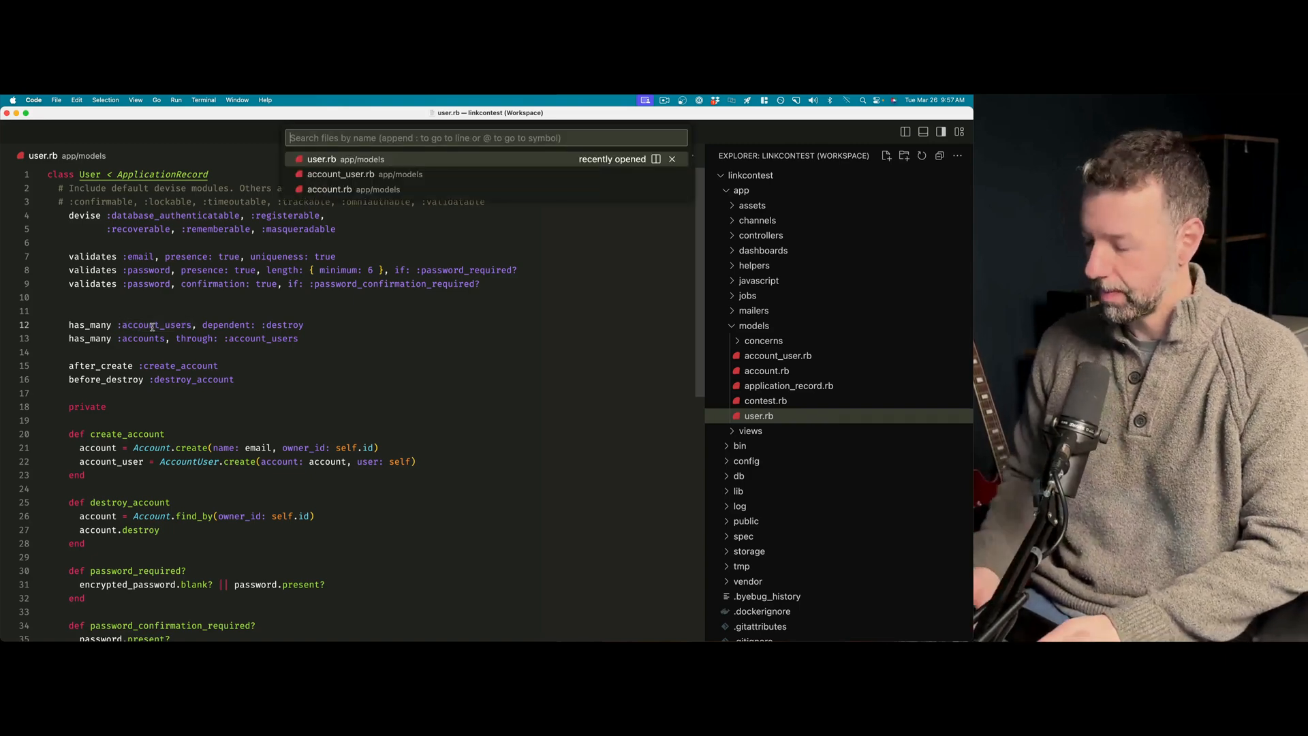
left_click(354, 188)
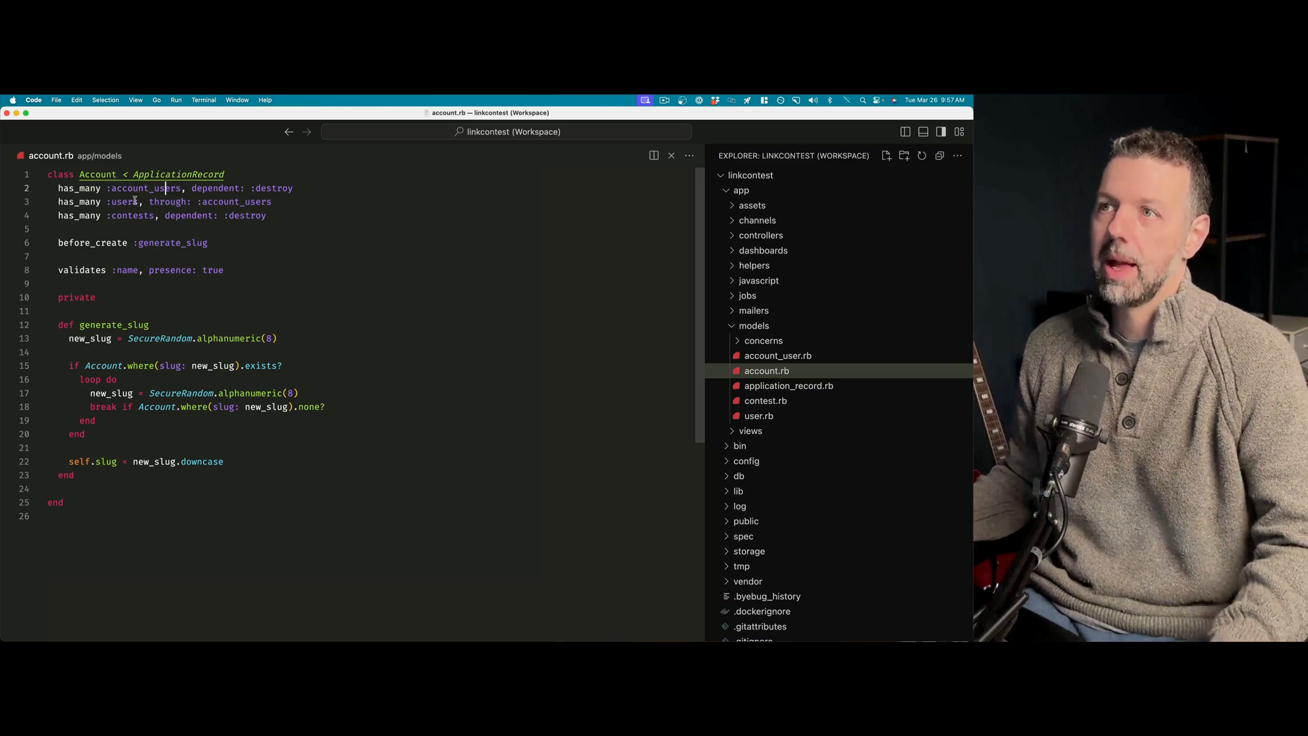
double_click(124, 202)
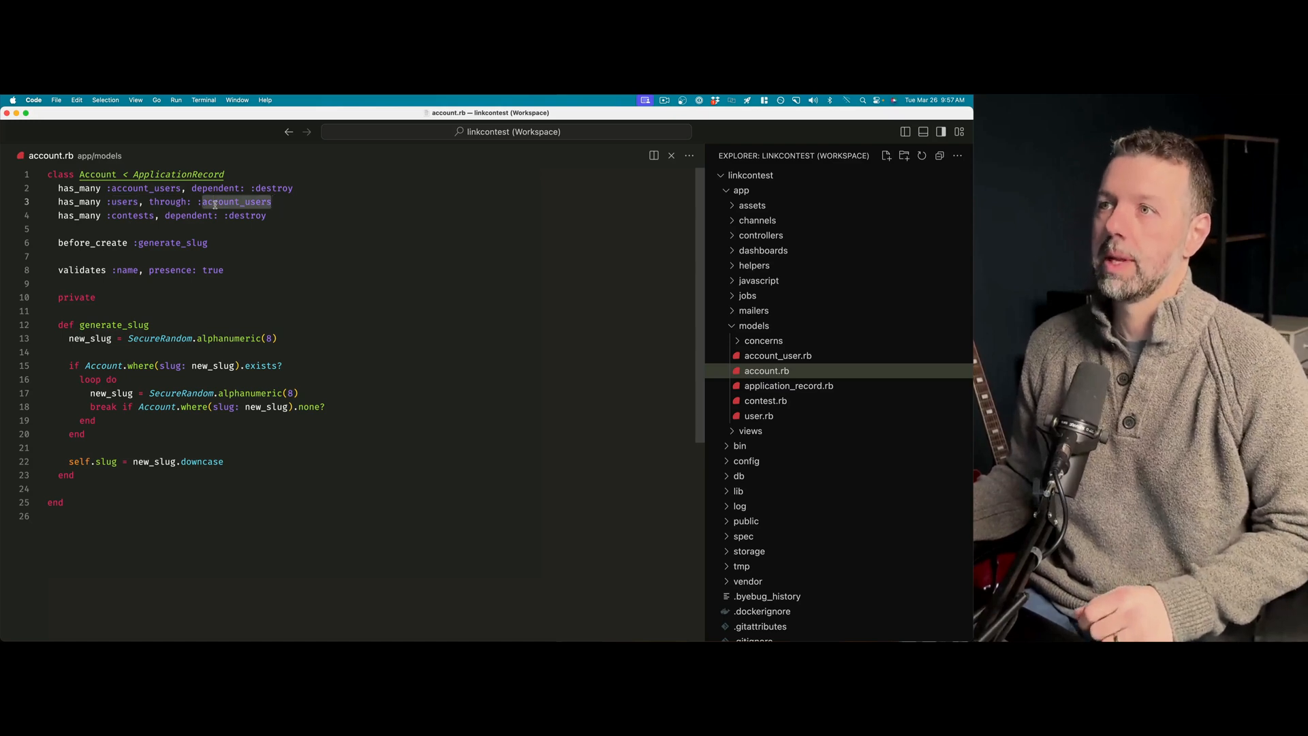
Step: Bring user.rb back up to review its account-creation callbacks
key("cmd+p")
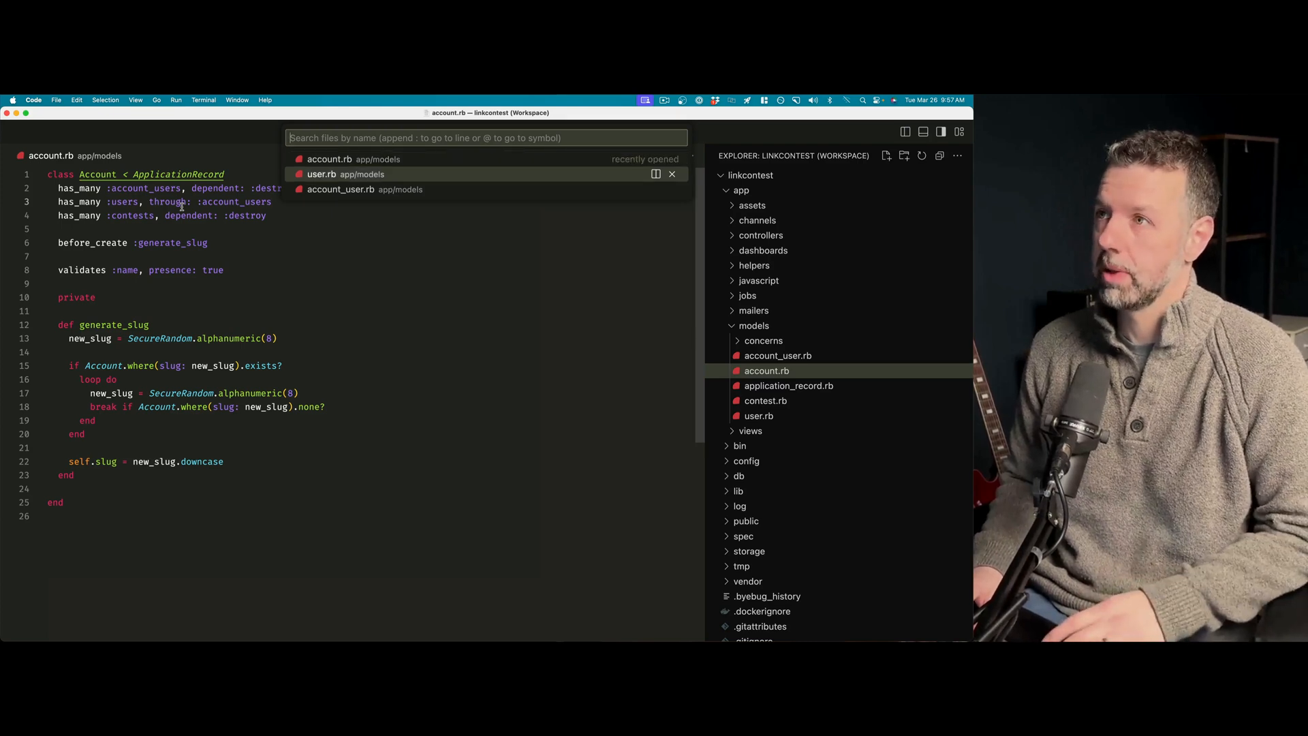
left_click(322, 174)
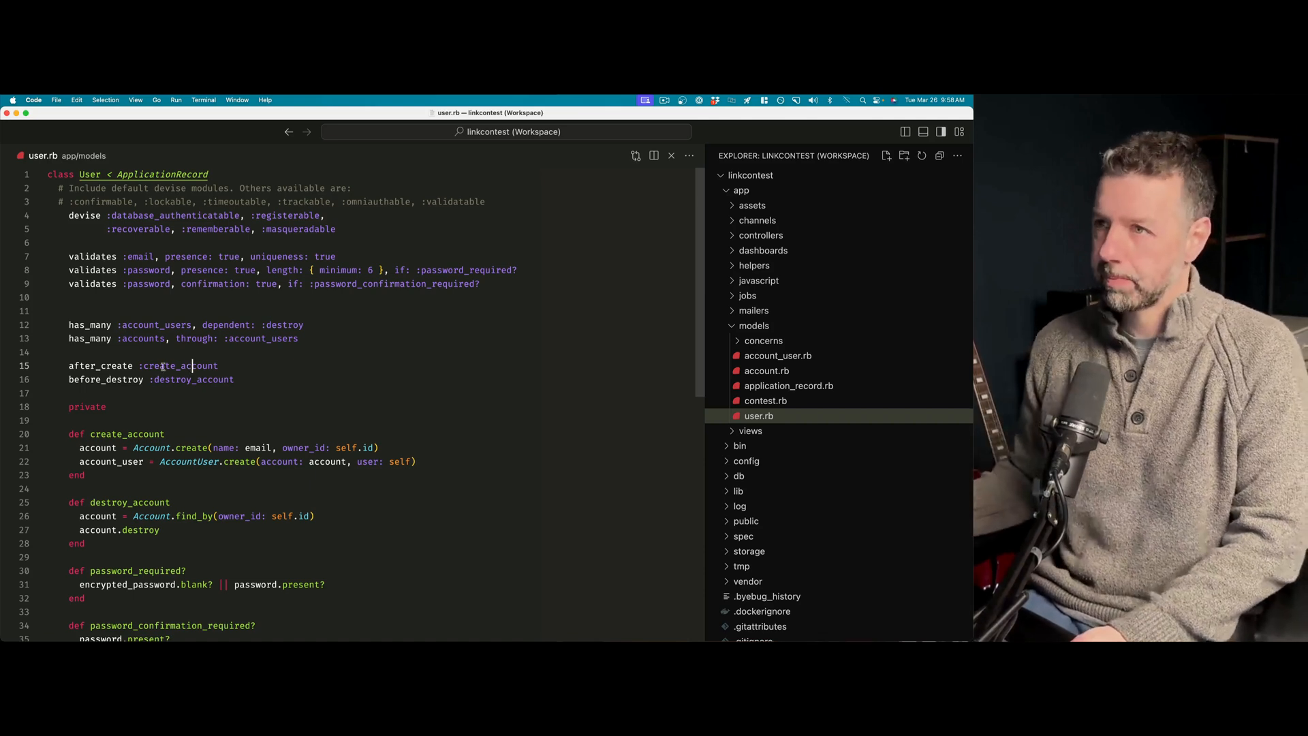
Step: Highlight the create_account callback in user.rb and switch to the running app in Chrome
double_click(180, 365)
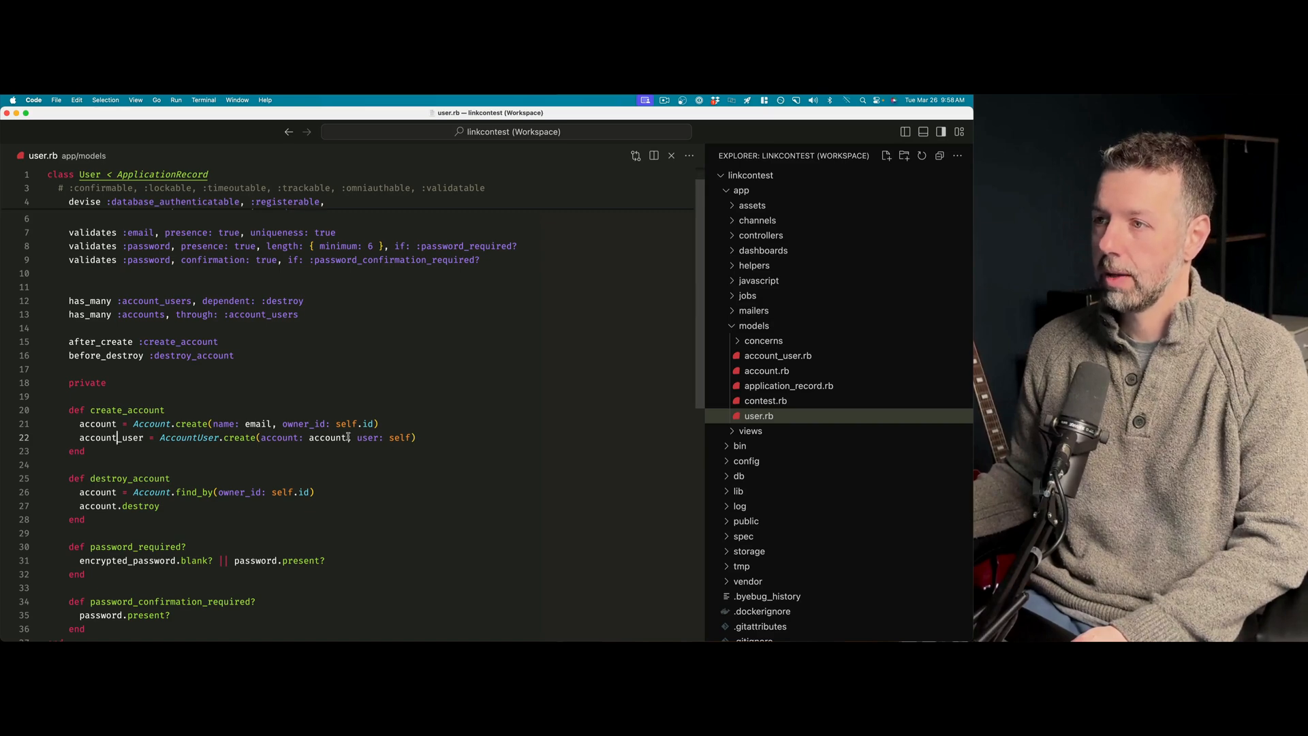
key("cmd+tab")
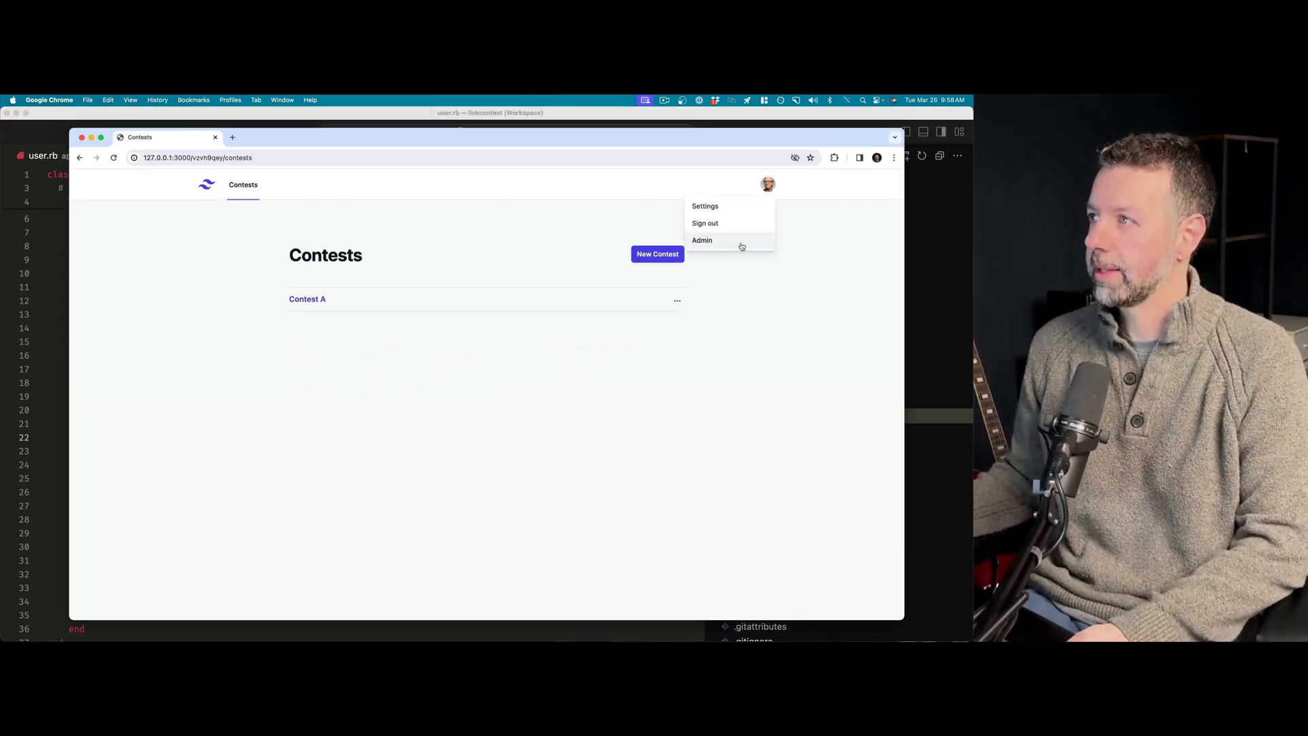
Step: Sign out, register a new user ('newus' email and password) and land on the empty contests page
left_click(704, 223)
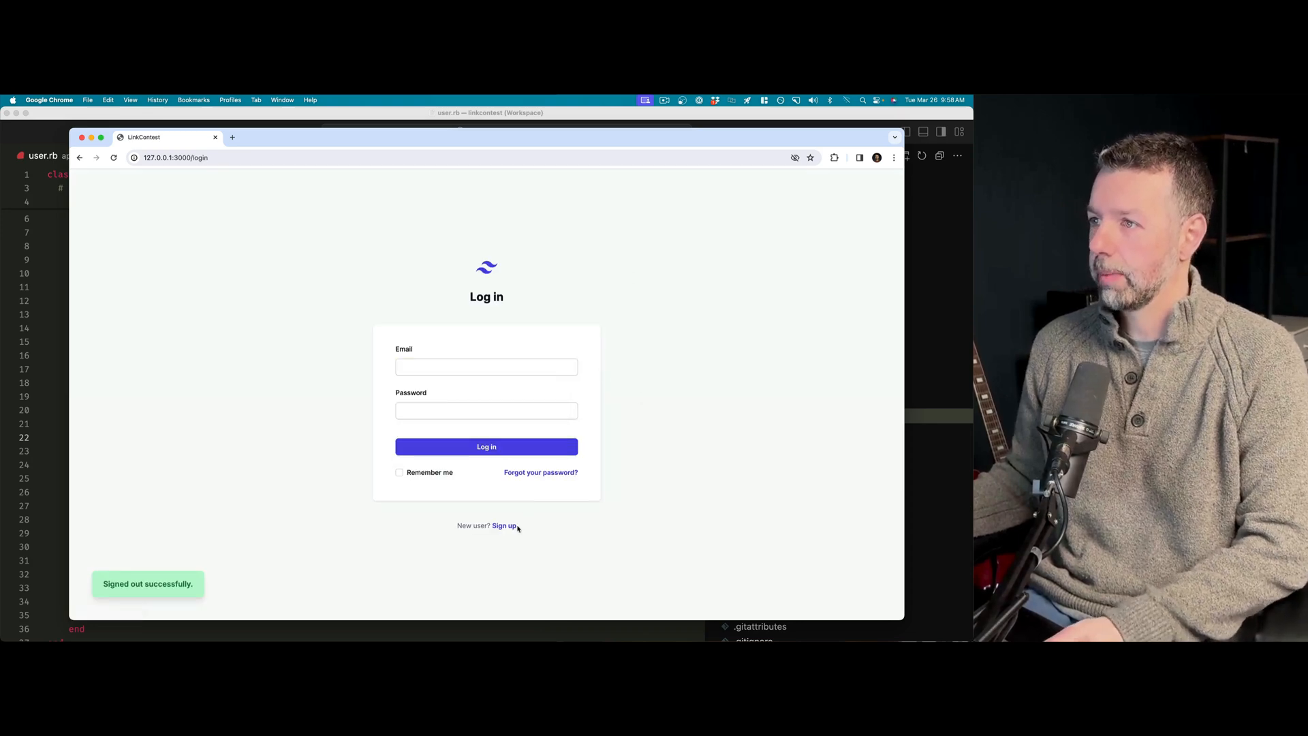
left_click(504, 526)
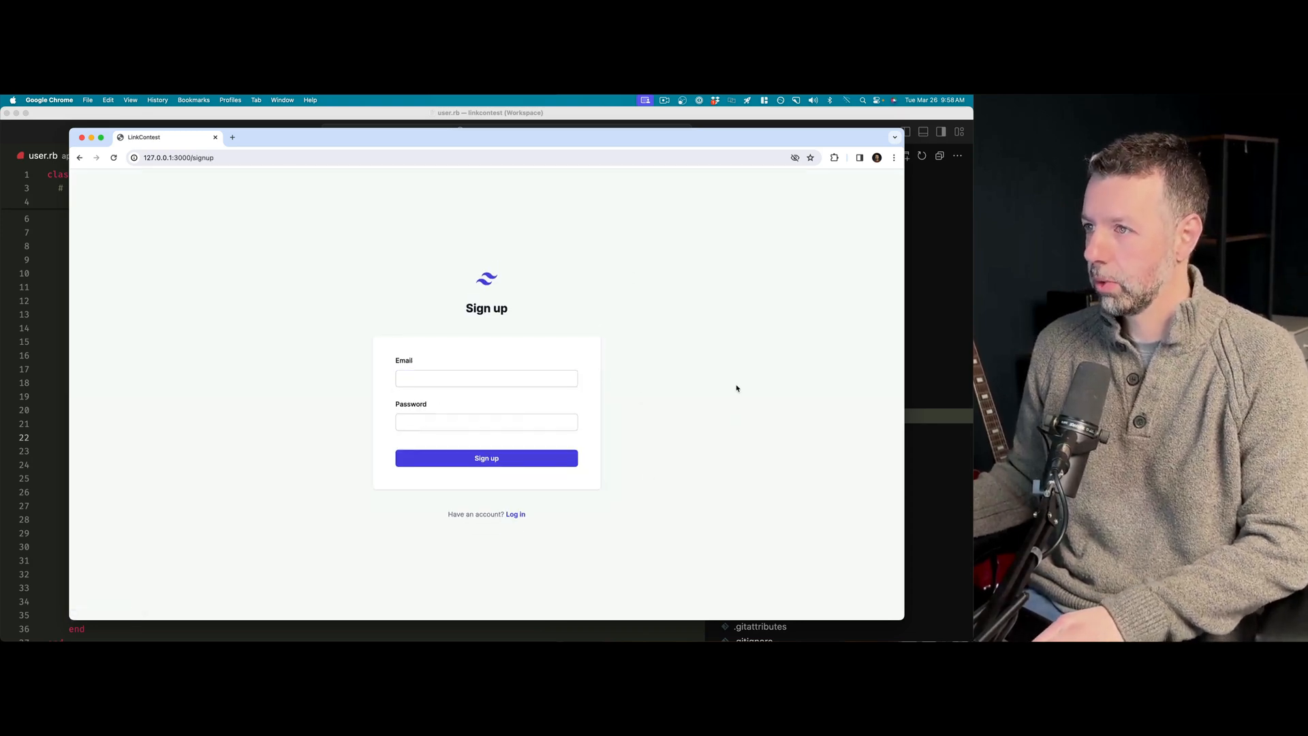
type("newuser@example.com")
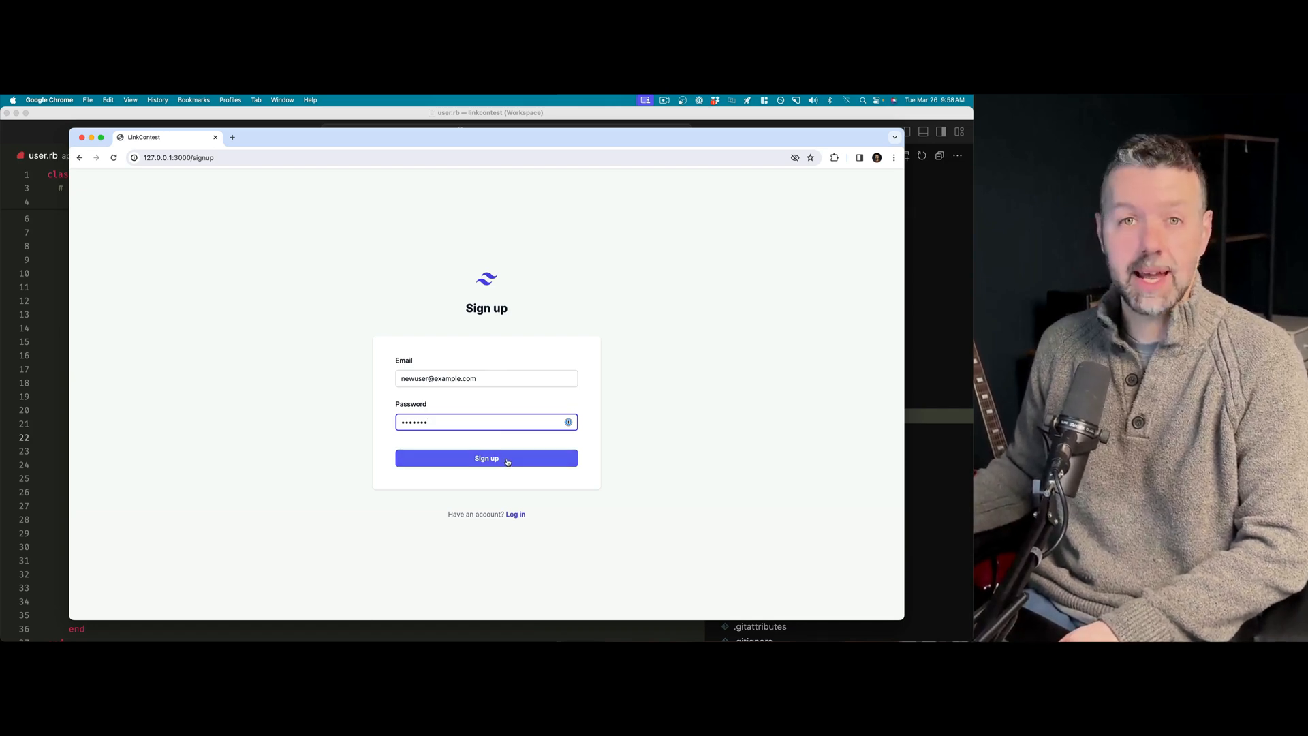
left_click(487, 457)
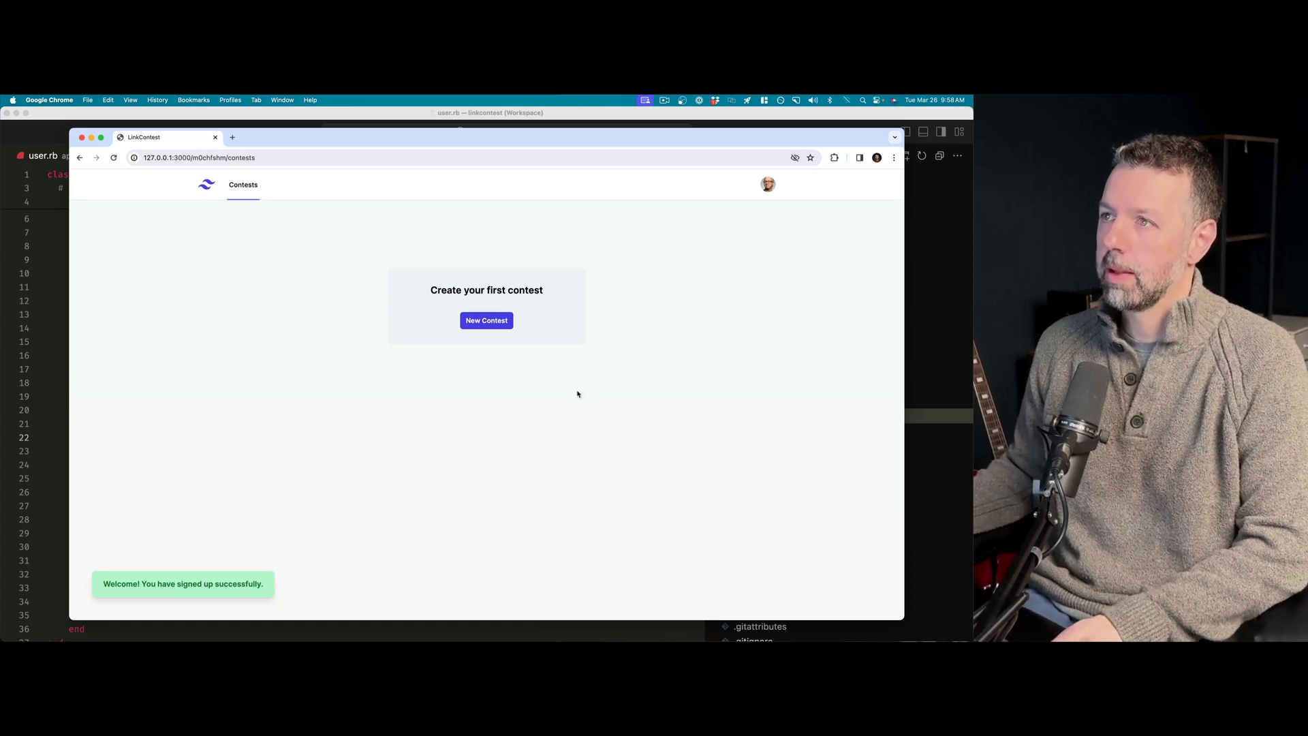
left_click(767, 184)
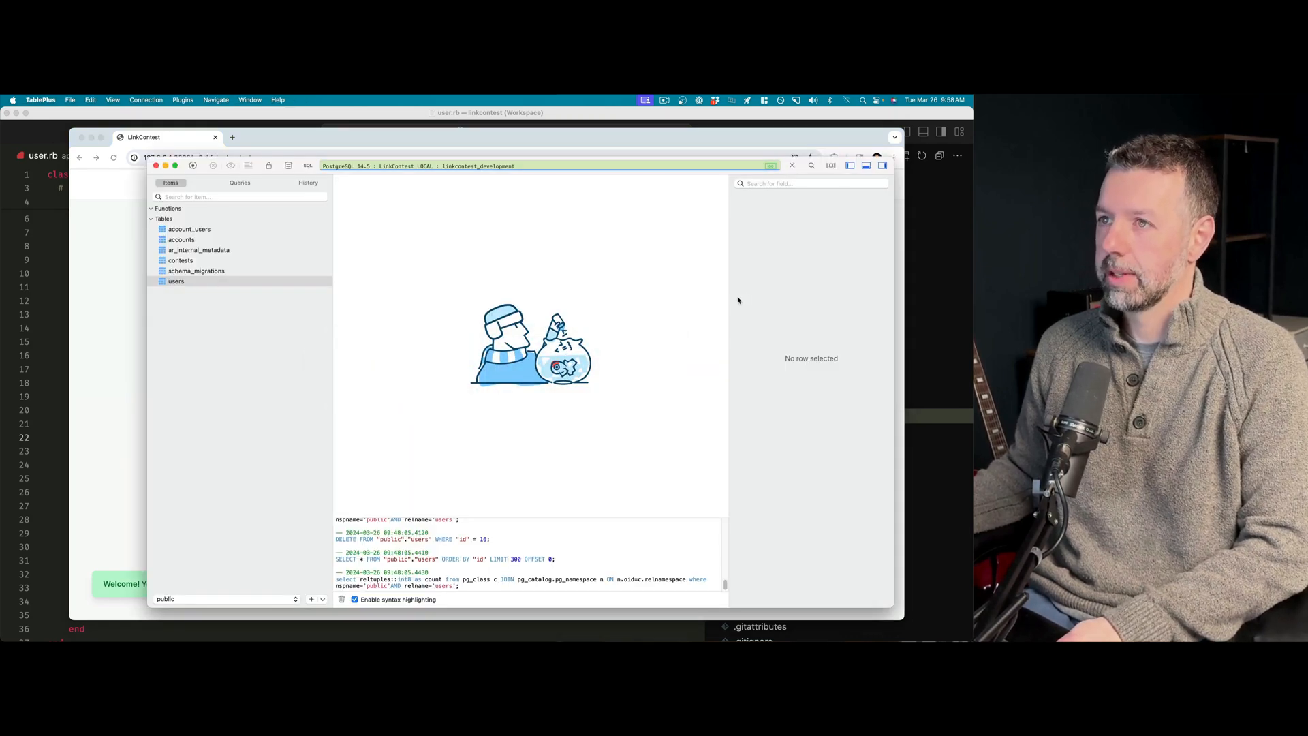
Step: Inspect user id 17 in the users table and its owned account (owner_id 17) in accounts
left_click(176, 280)
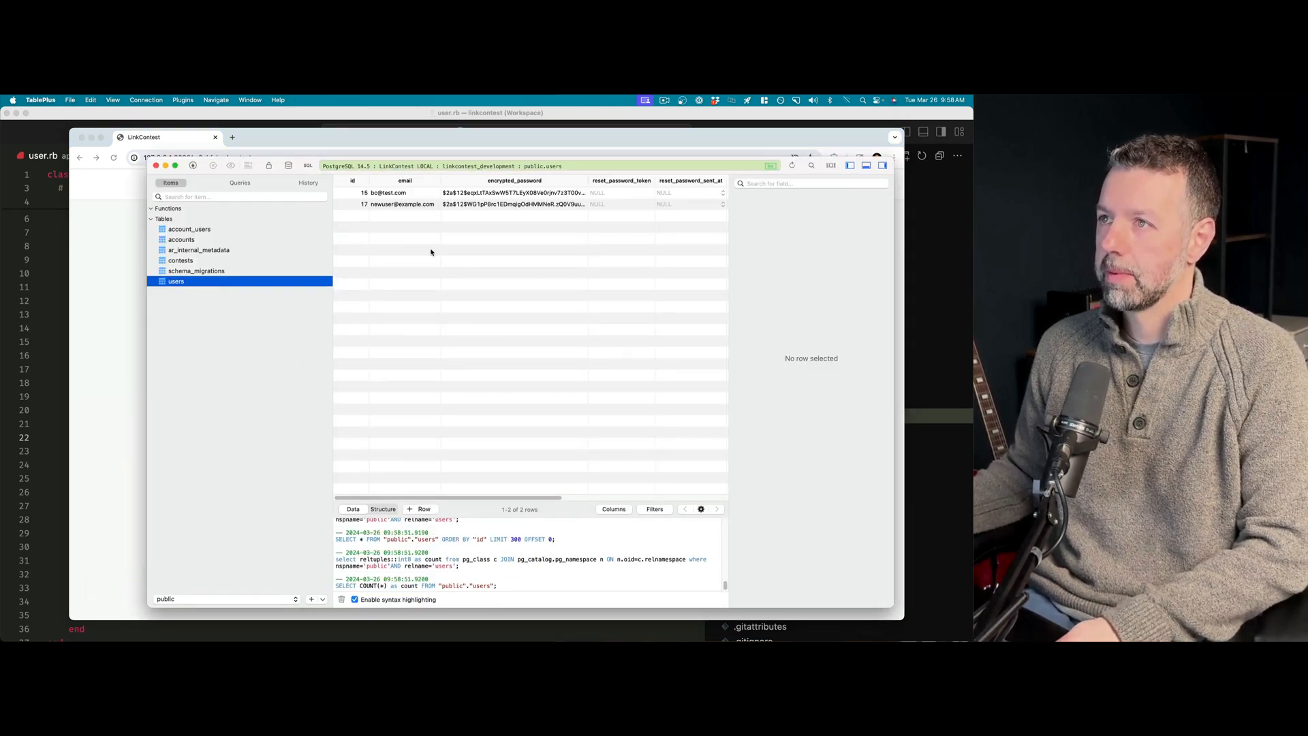
left_click(405, 203)
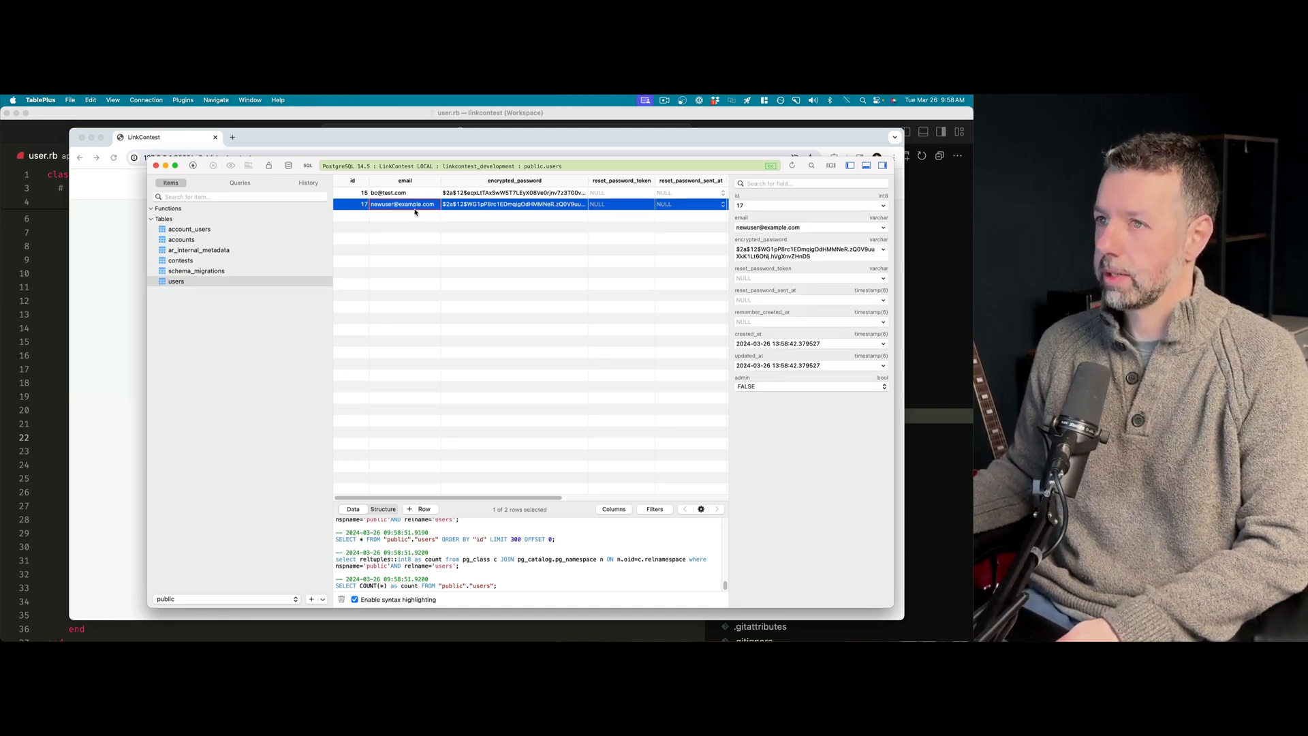
left_click(182, 239)
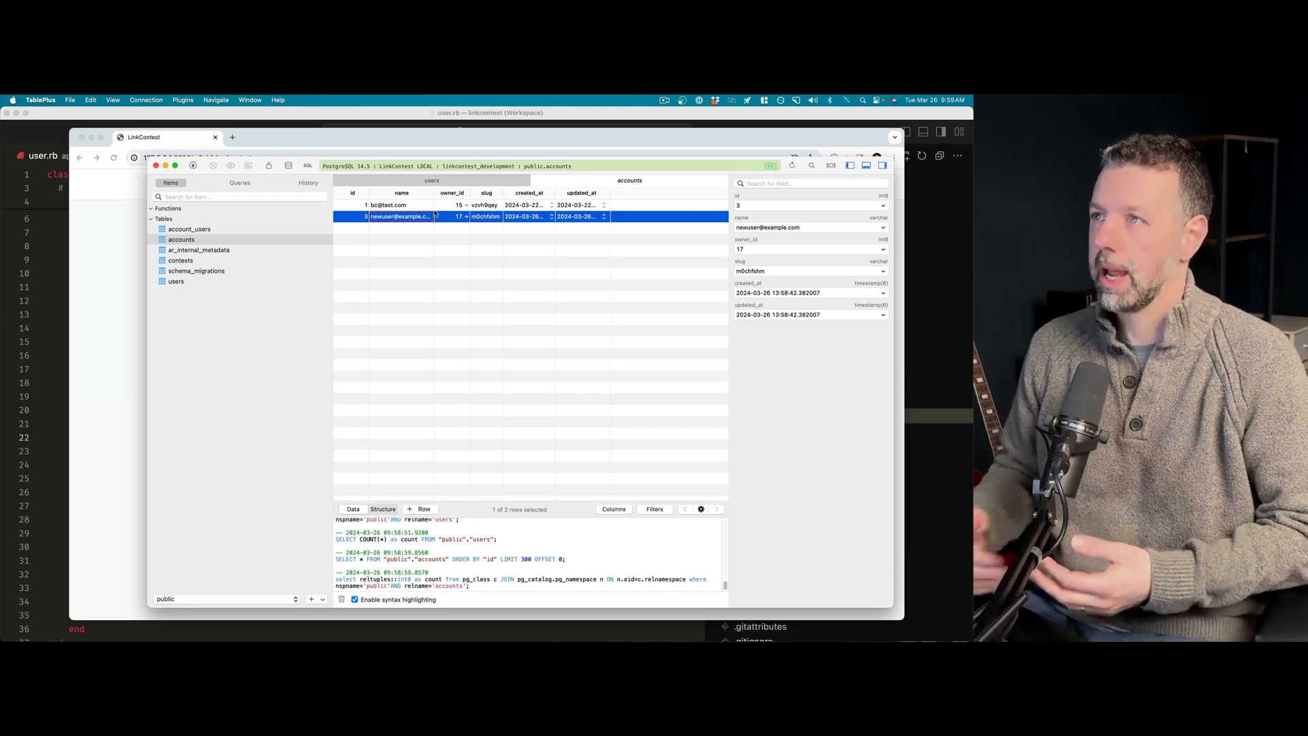
Step: Check users again, then show the account_users row linking user 17 to its account
left_click(175, 280)
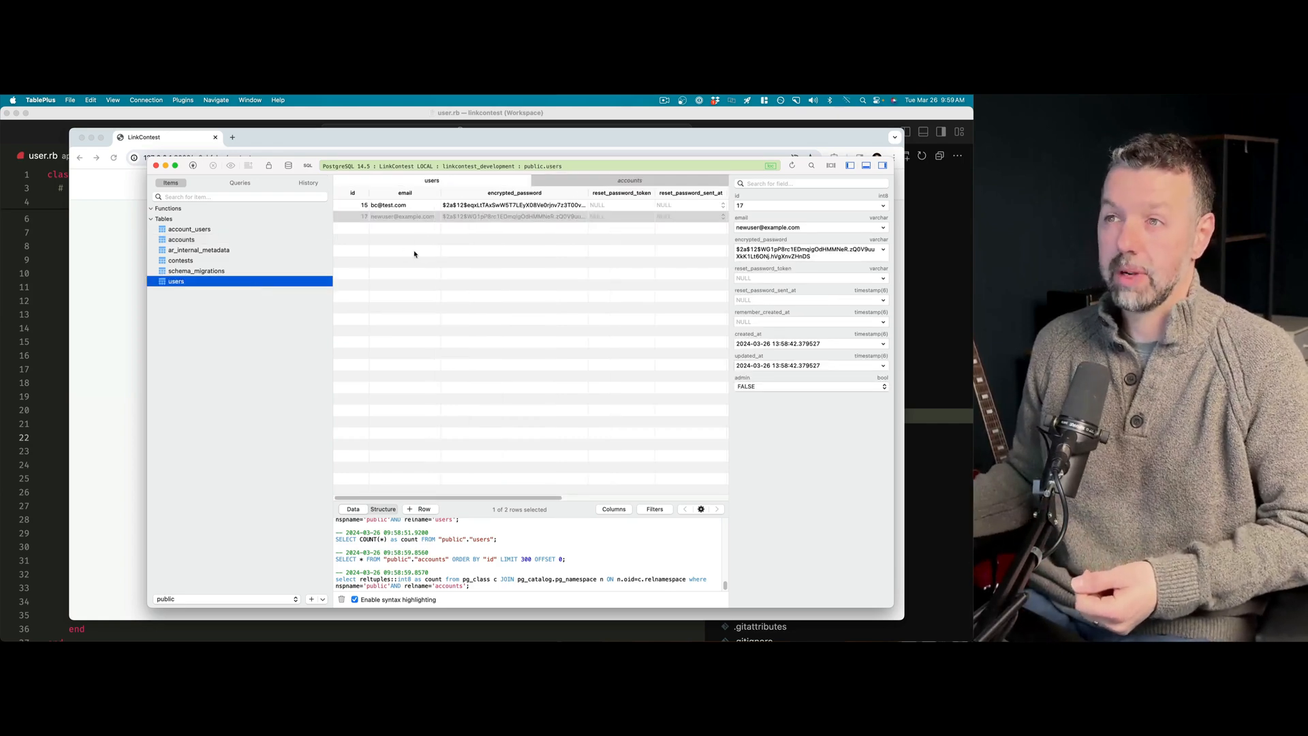
mouse_move(442, 274)
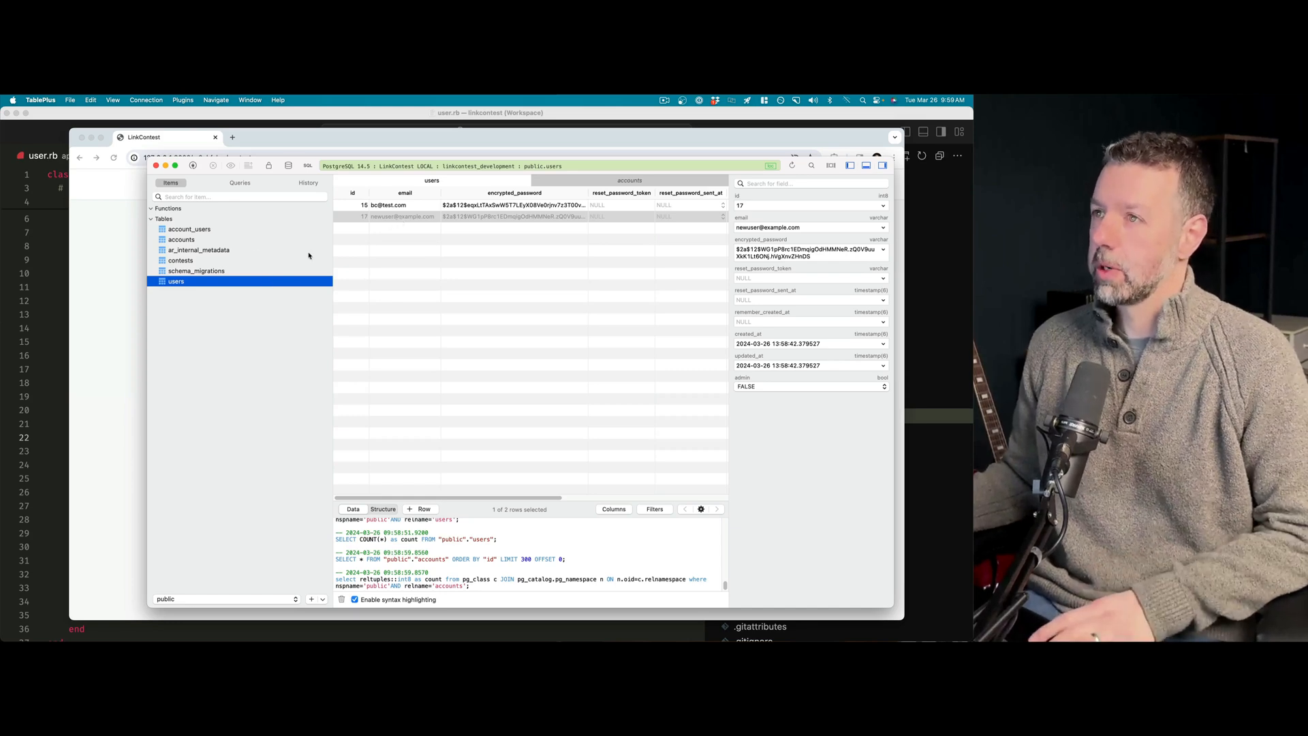
left_click(189, 229)
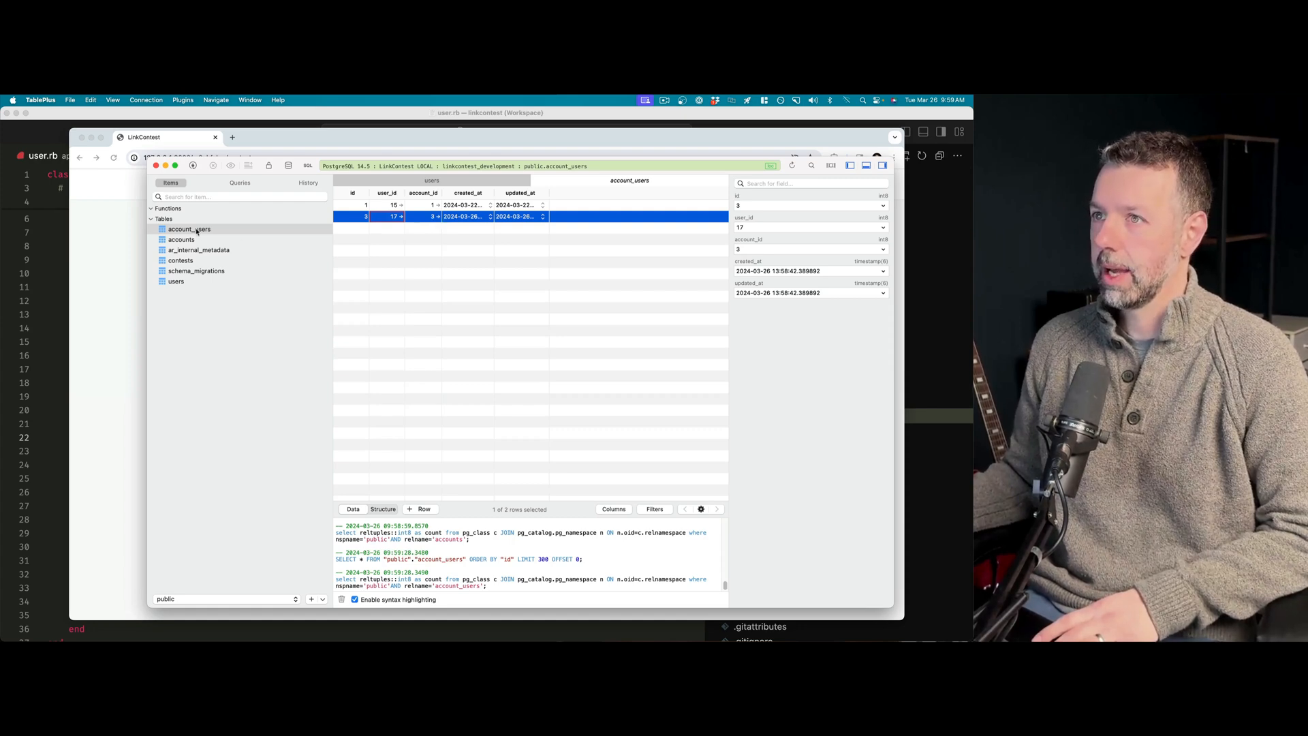
key("cmd+tab")
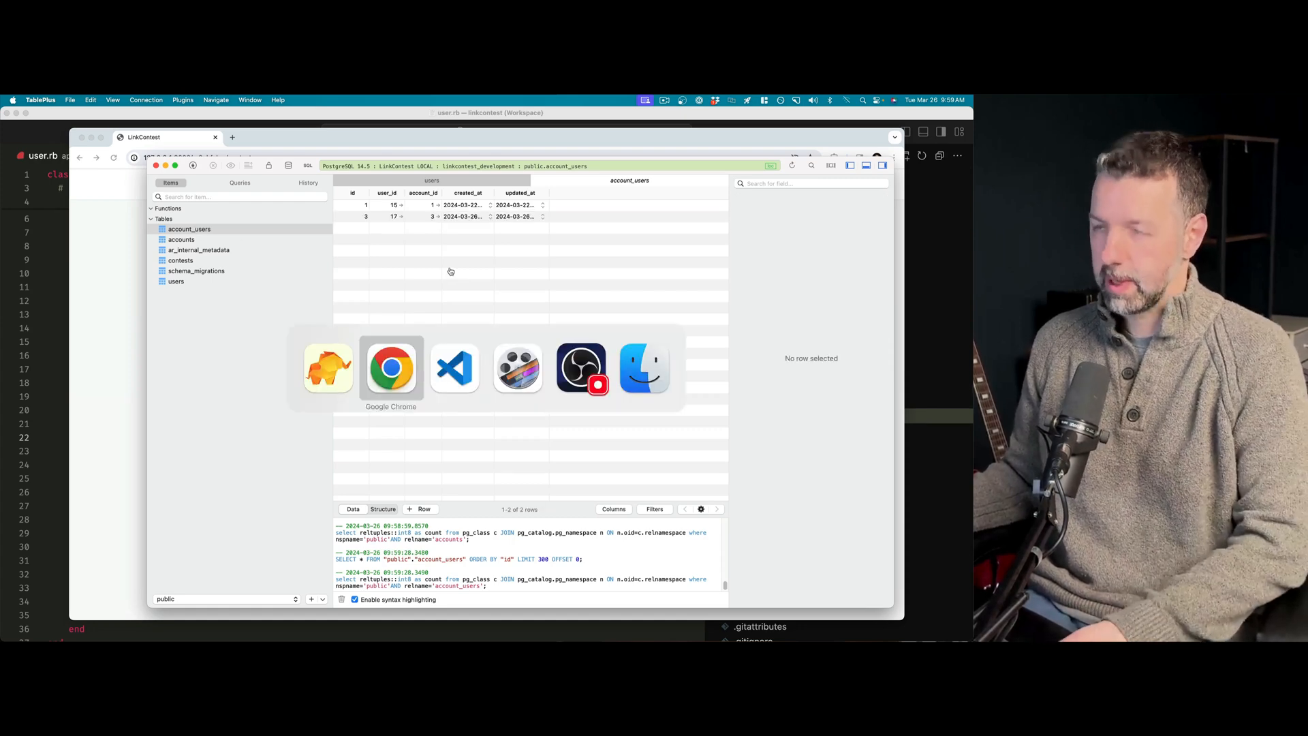